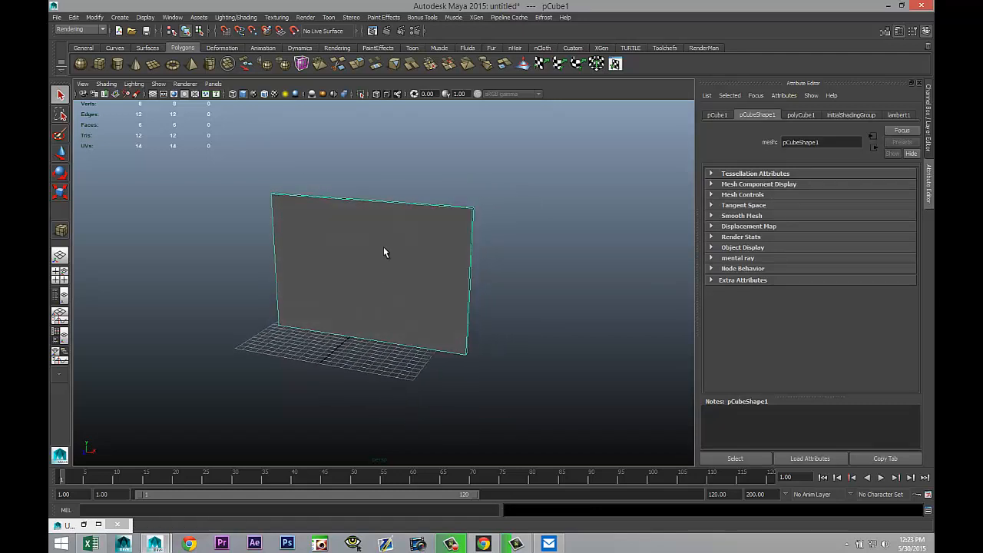
Assign a new Lambert to the wall and map its colour to a file texture using brick wall.jpg.
right_click(384, 254)
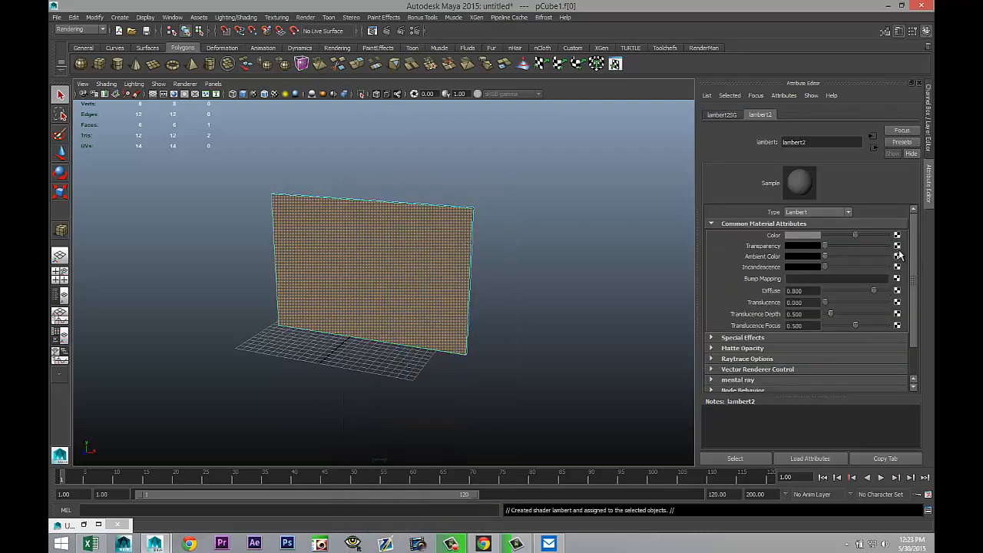
left_click(897, 235)
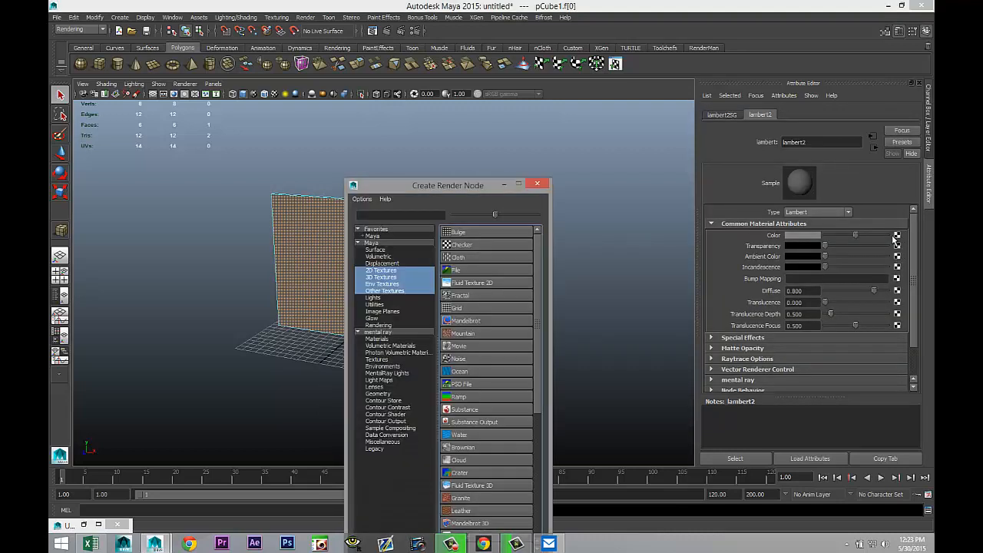
left_click(457, 270)
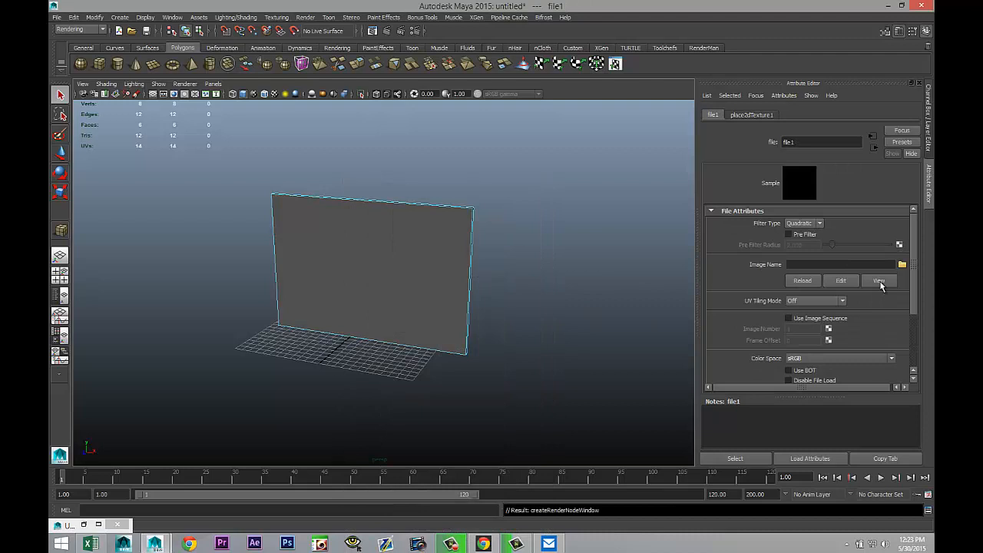
left_click(901, 264)
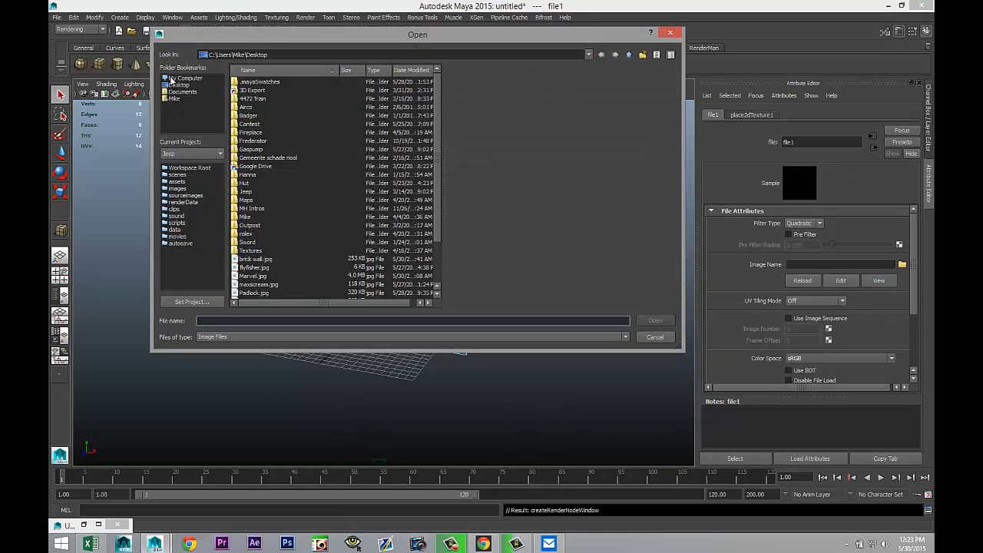
left_click(178, 84)
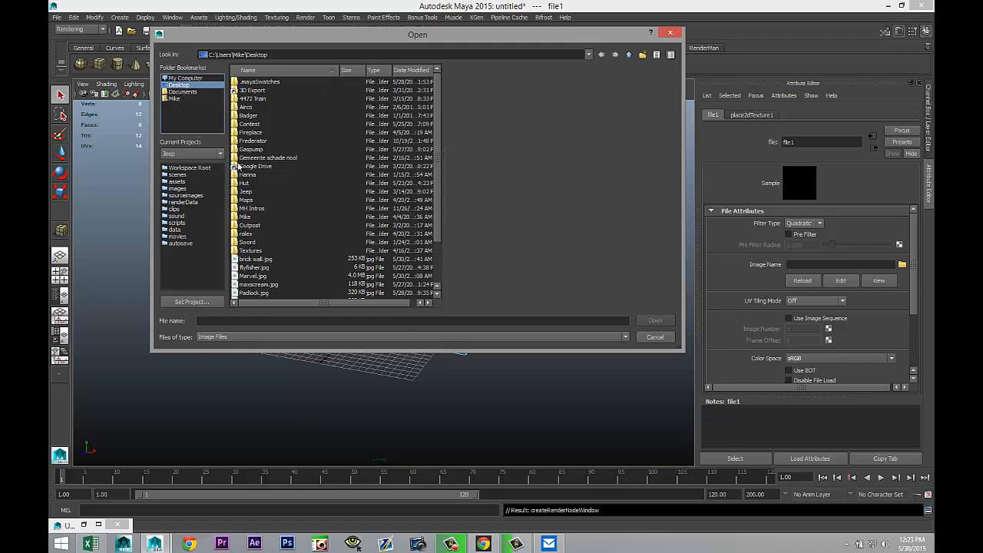
left_click(255, 258)
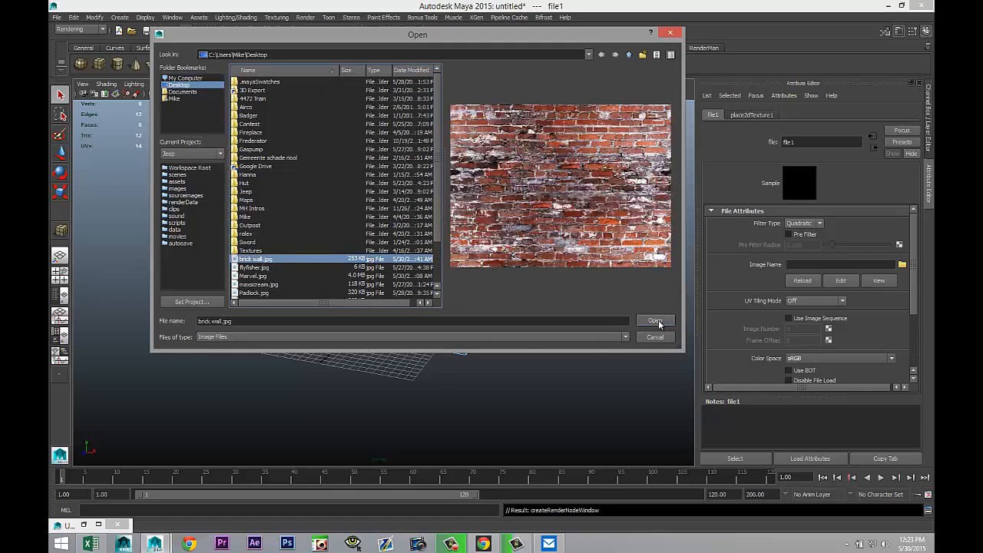
left_click(655, 321)
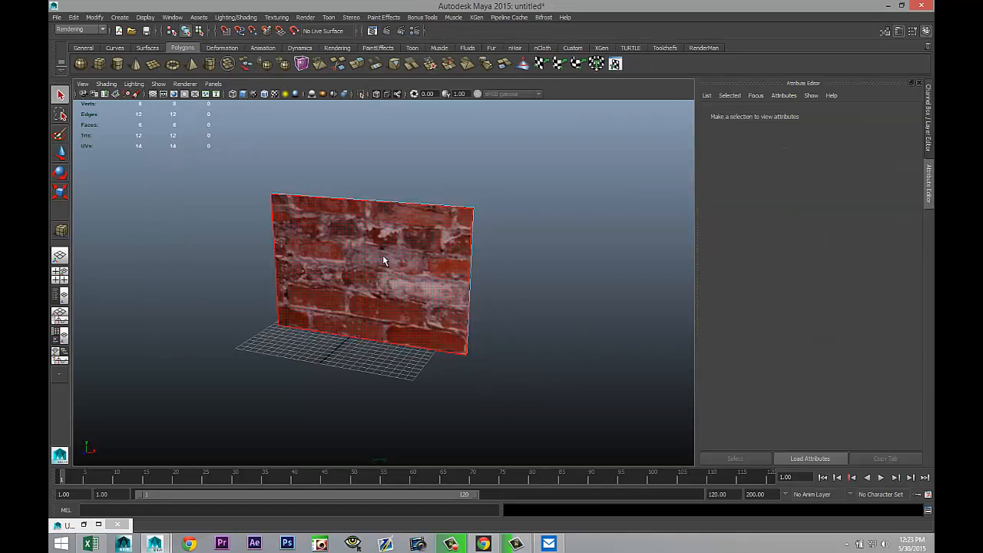
Apply Automatic Mapping UVs to the selected wall from the Polygons Create UVs menu, then adjust via Edit UVs.
left_click(371, 277)
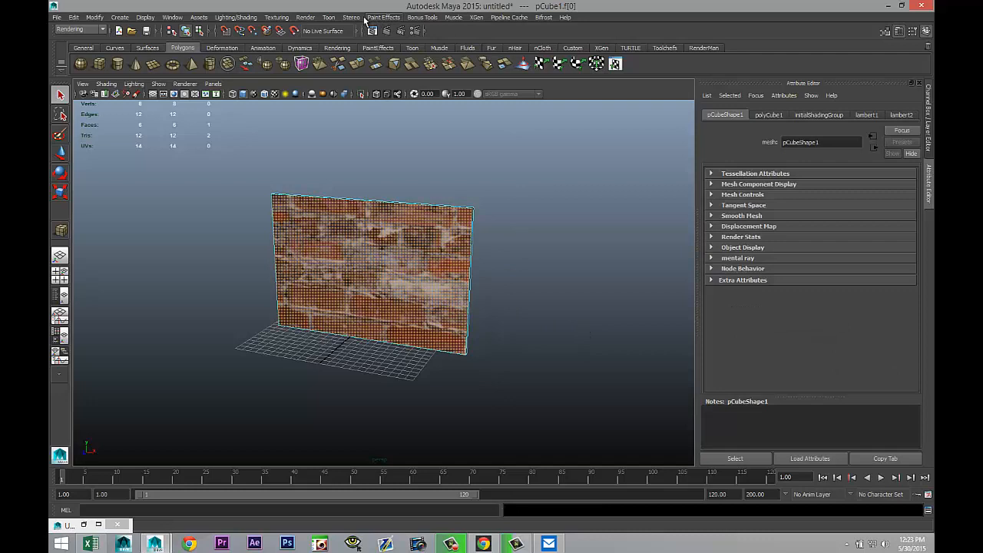
left_click(80, 29)
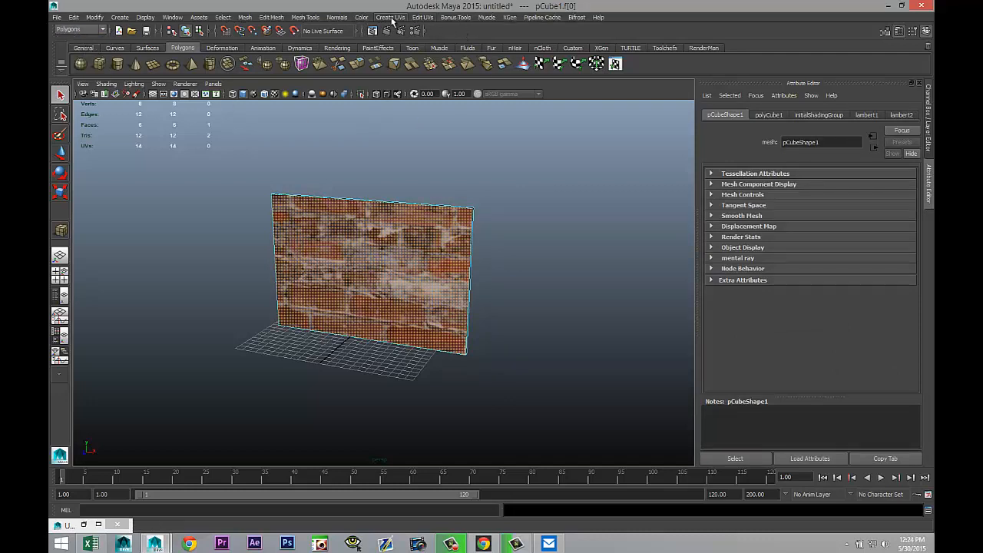
left_click(390, 17)
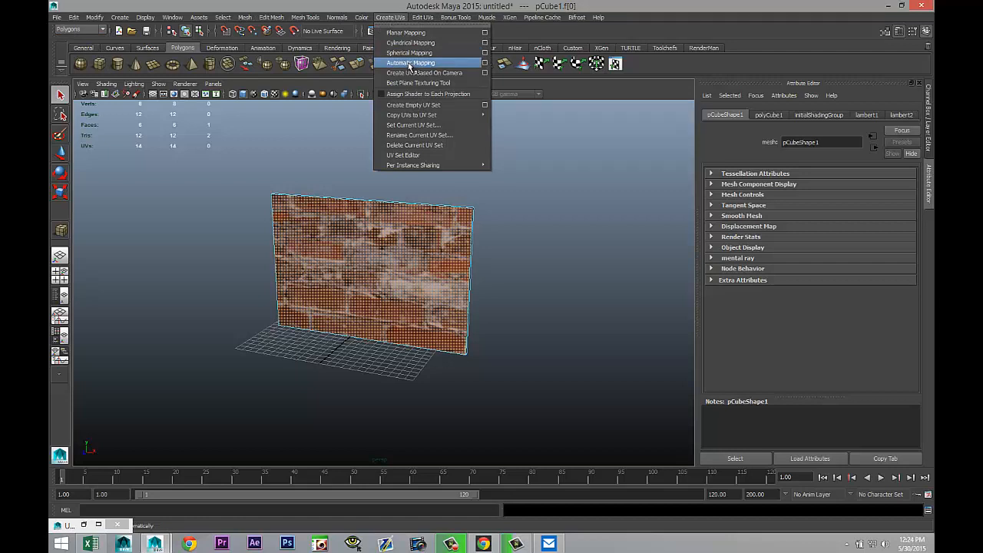
left_click(412, 61)
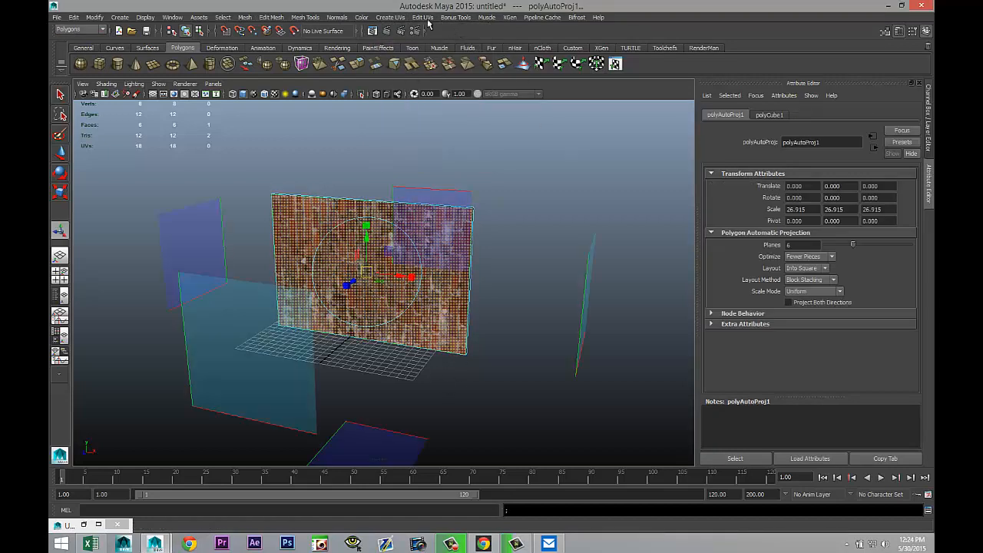
left_click(422, 17)
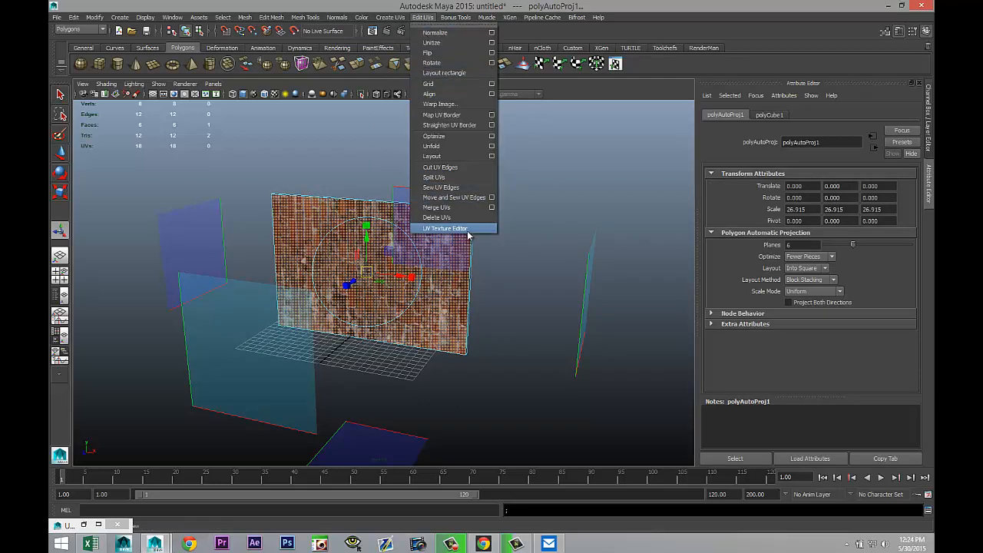
left_click(445, 228)
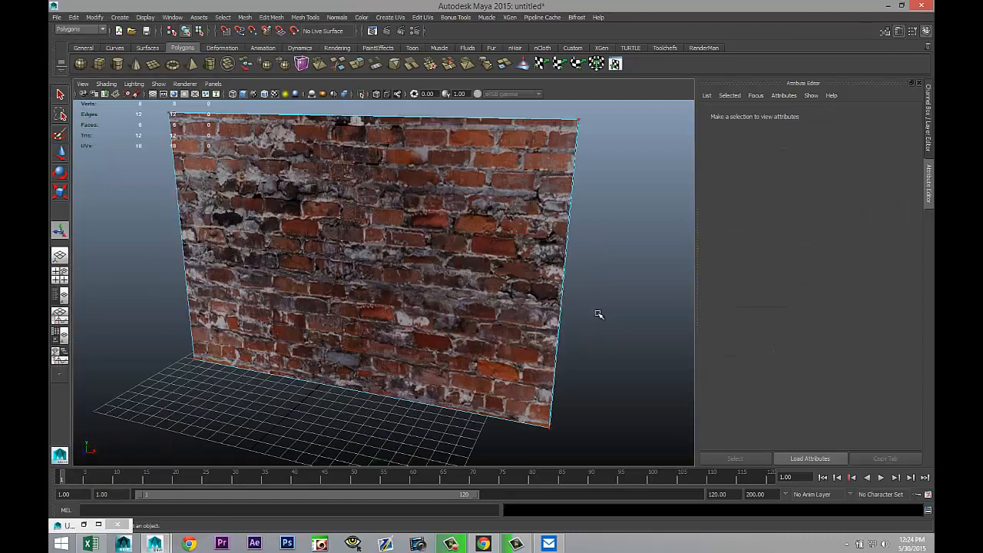
Map lambert2's Bump Mapping to a second file texture using the same brick wall.jpg.
left_click_drag(599, 315, 399, 199)
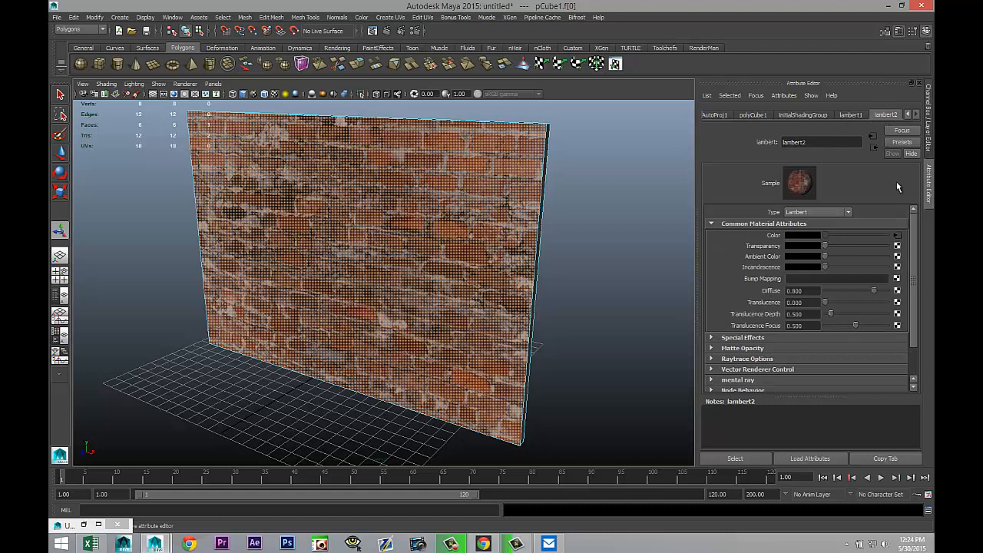
mouse_move(897, 283)
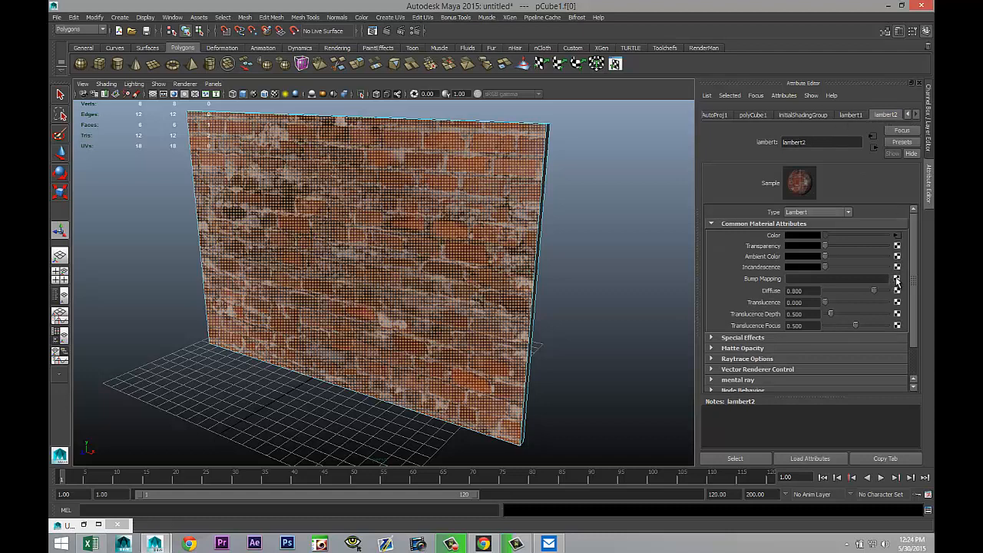
left_click(897, 278)
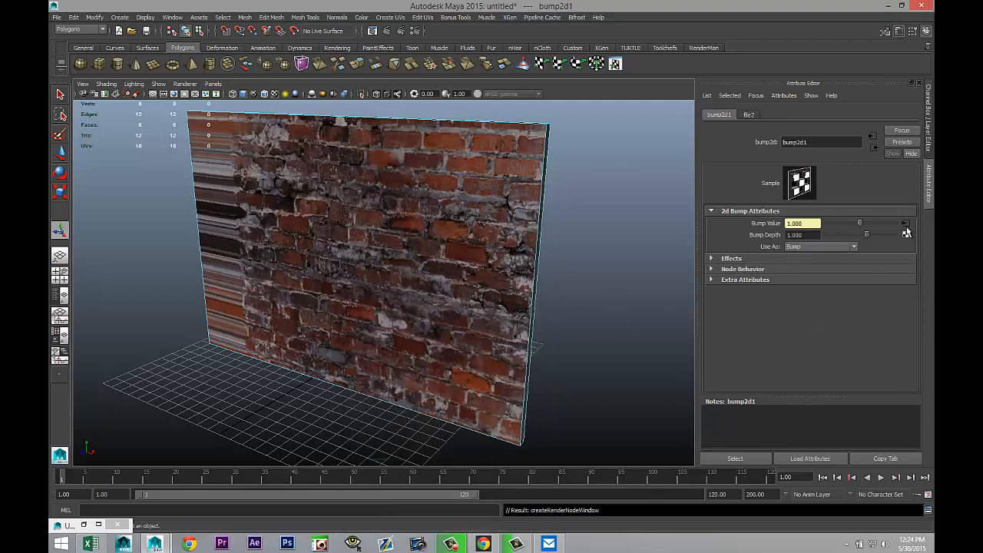
left_click(748, 114)
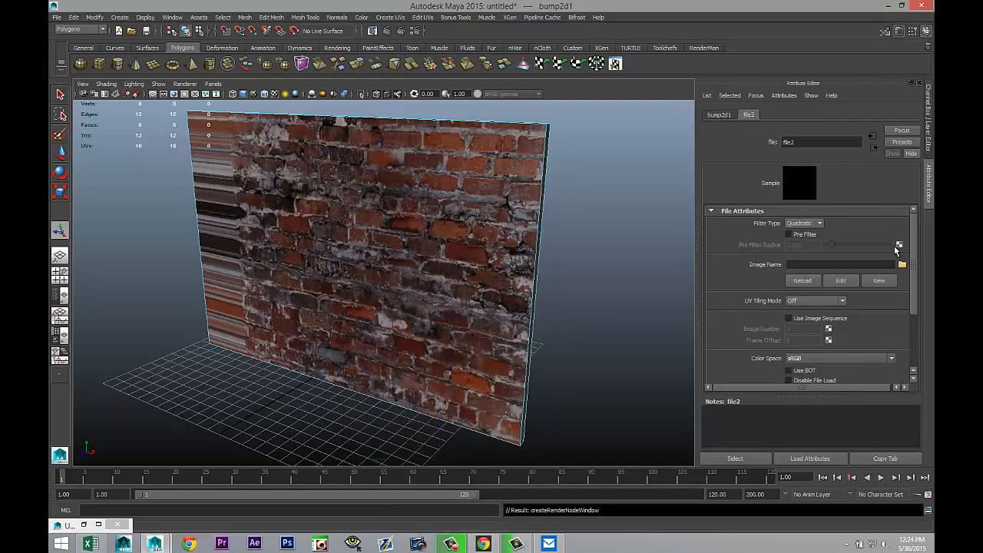
left_click(902, 264)
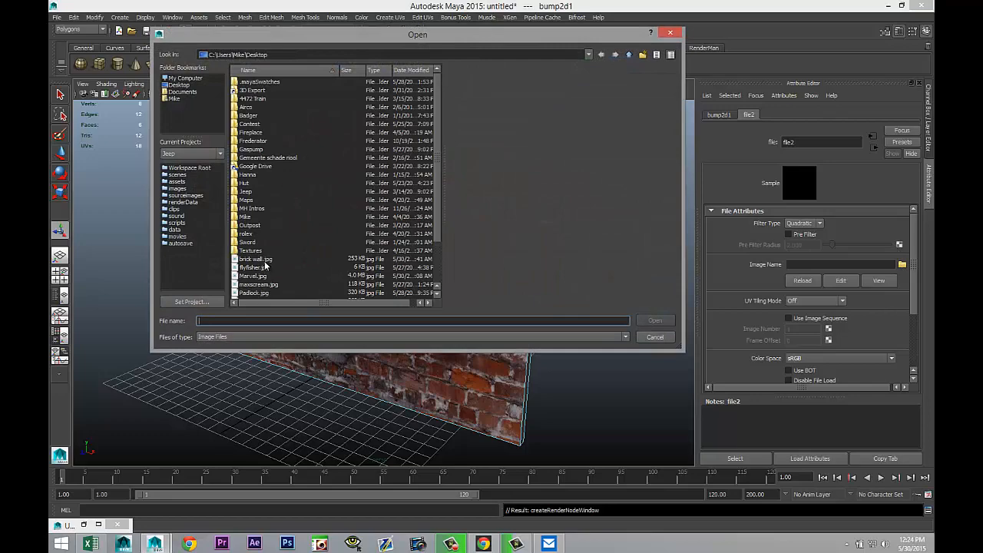
left_click(653, 321)
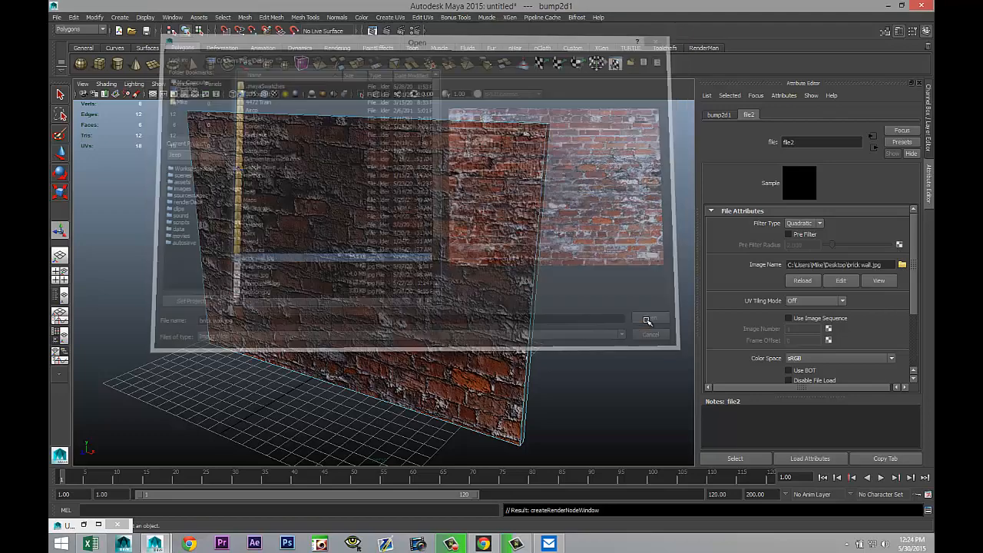
left_click(648, 318)
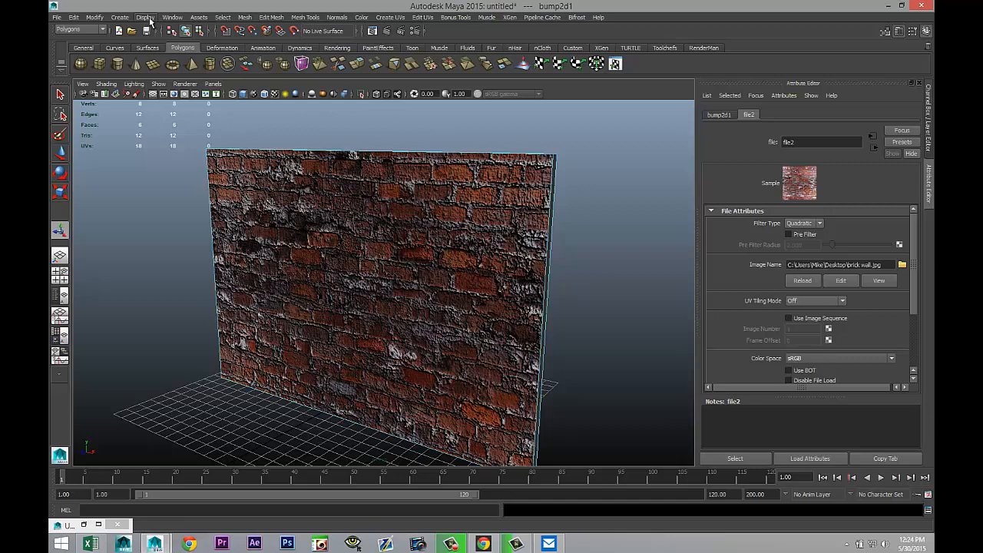
mouse_move(172, 17)
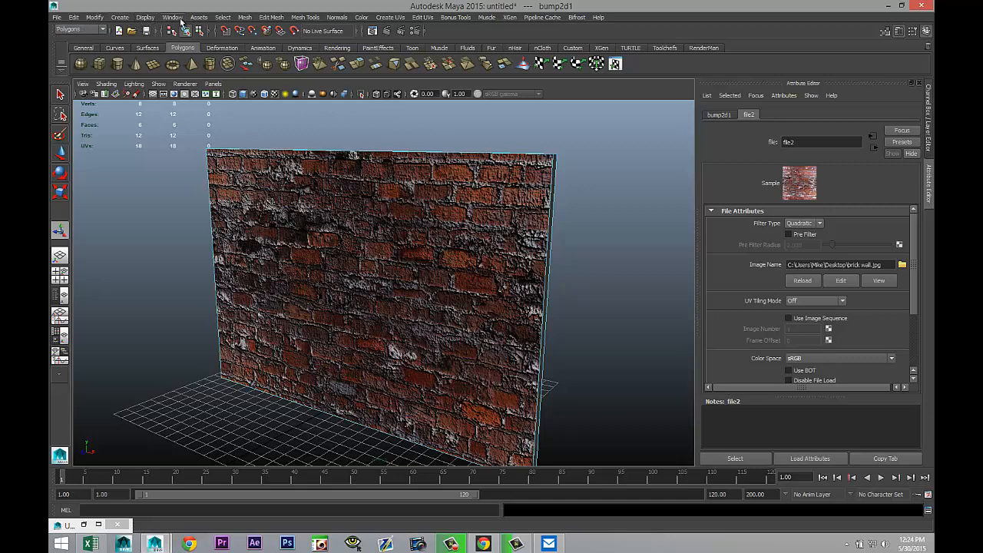
Create a spot light aimed at the wall and orbit to view the round lit patch of bricks.
left_click(119, 17)
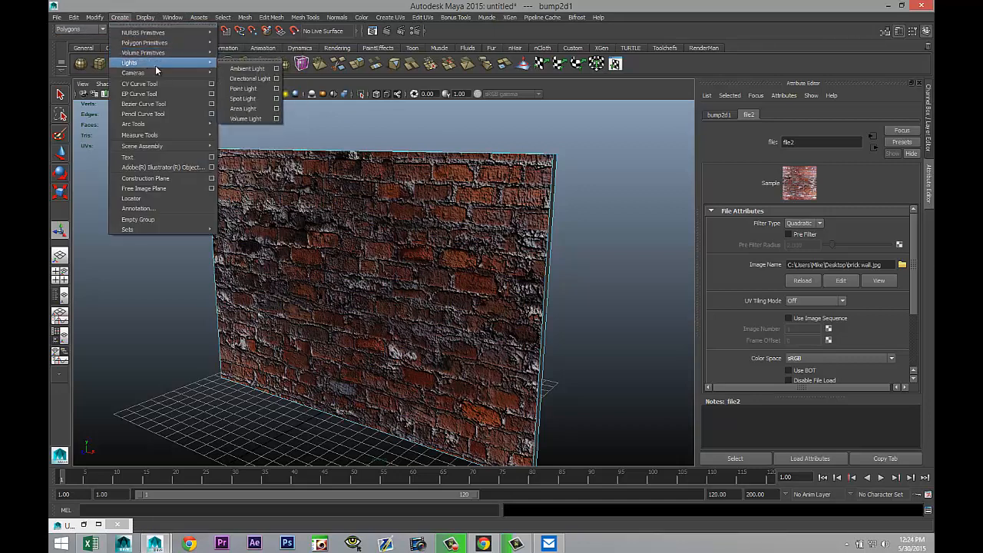
mouse_move(243, 99)
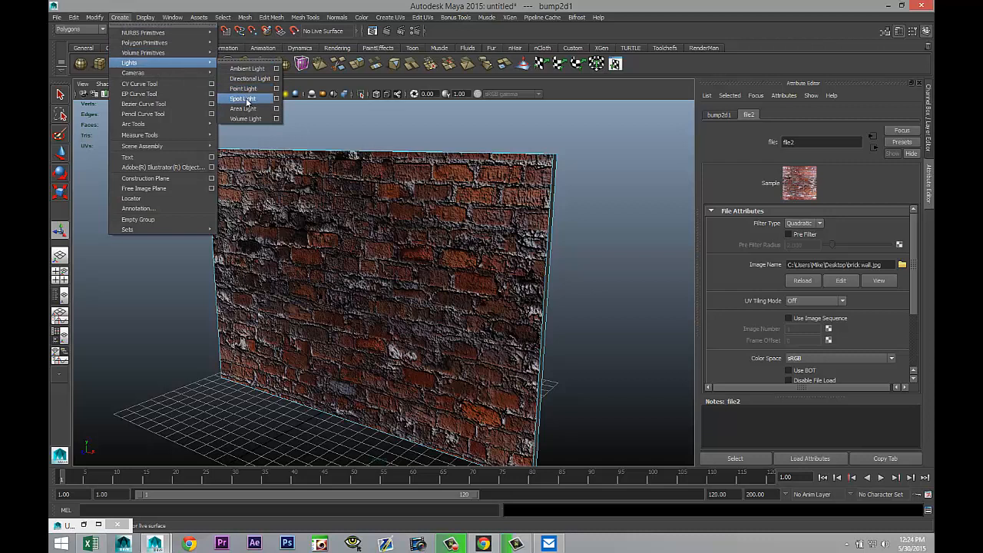
left_click(243, 98)
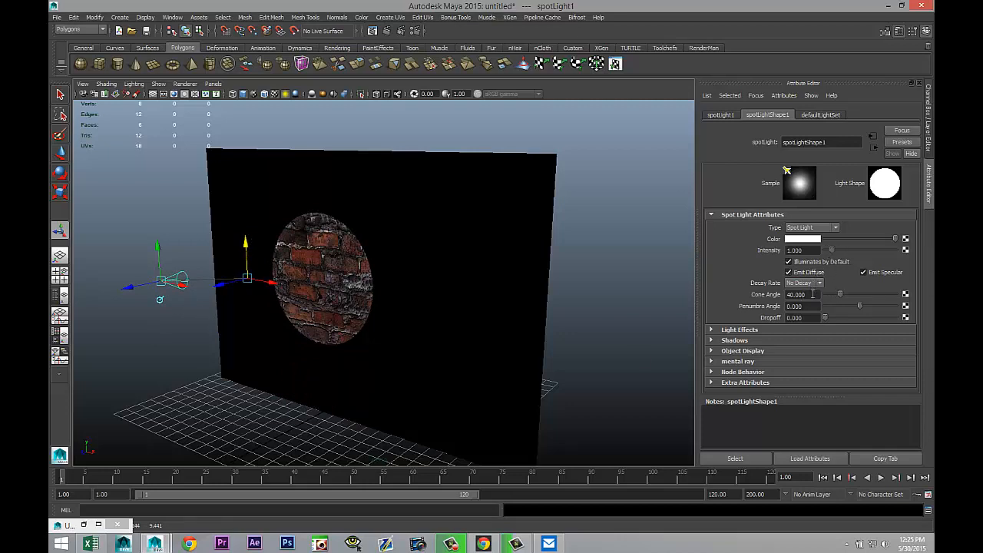
left_click_drag(839, 295, 844, 295)
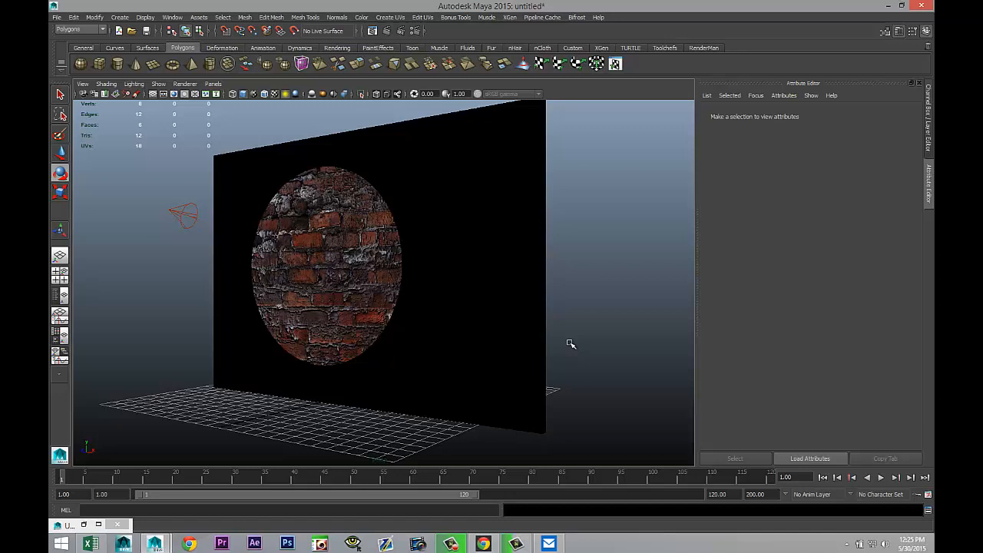
left_click_drag(571, 344, 587, 336)
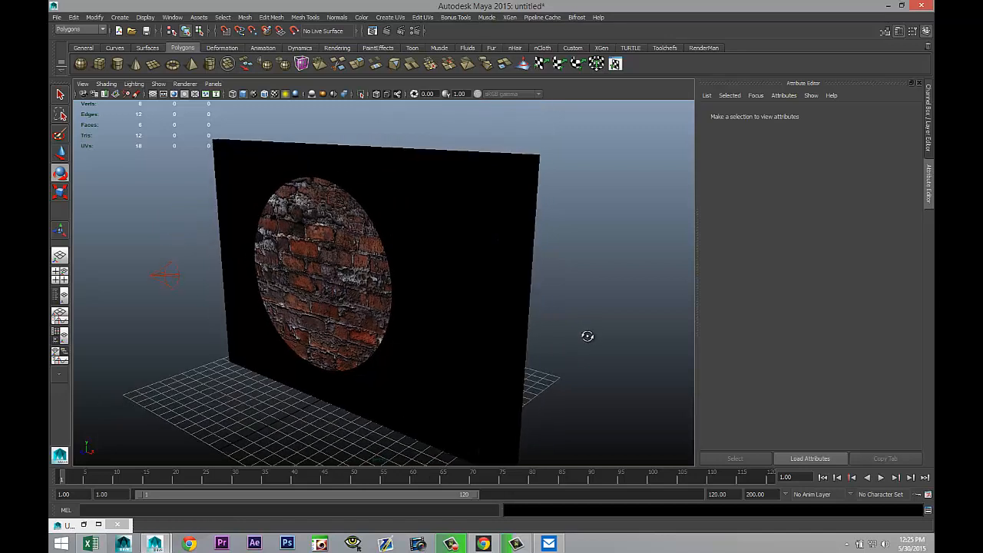
left_click_drag(586, 336, 607, 328)
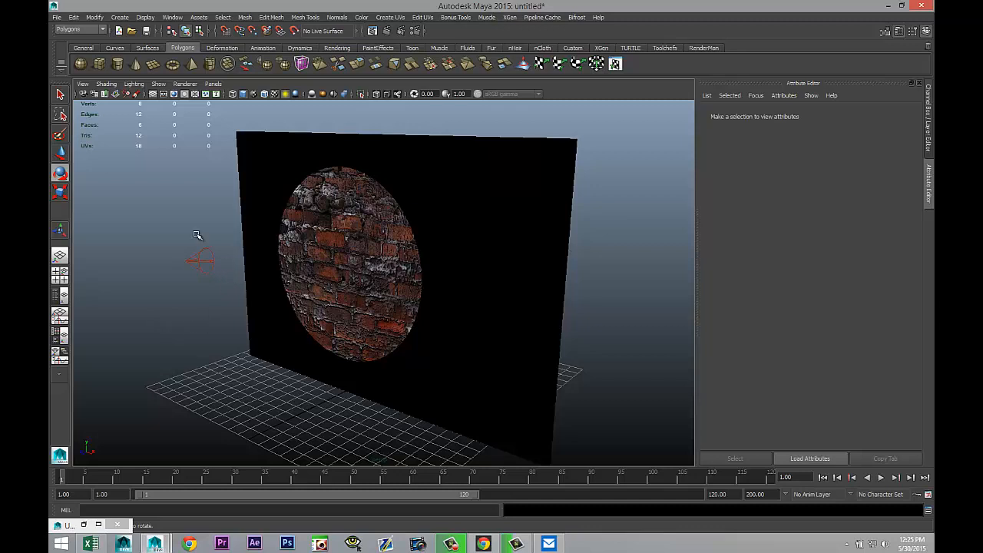
mouse_move(206, 301)
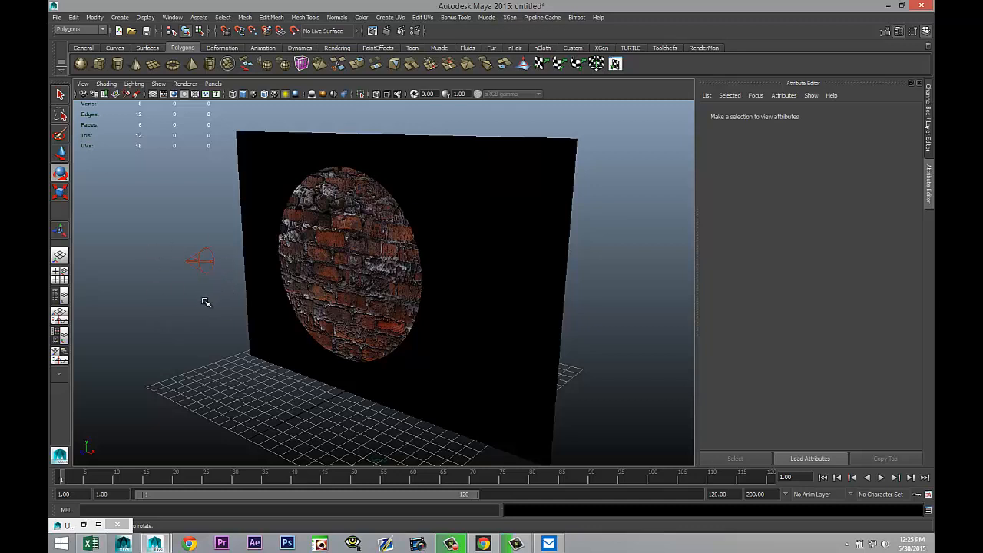
mouse_move(386, 175)
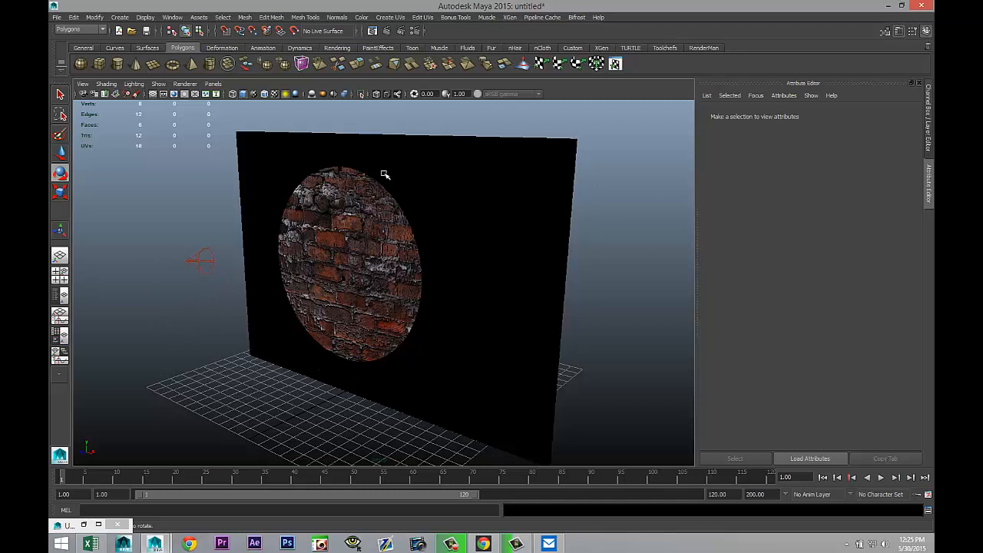
mouse_move(262, 307)
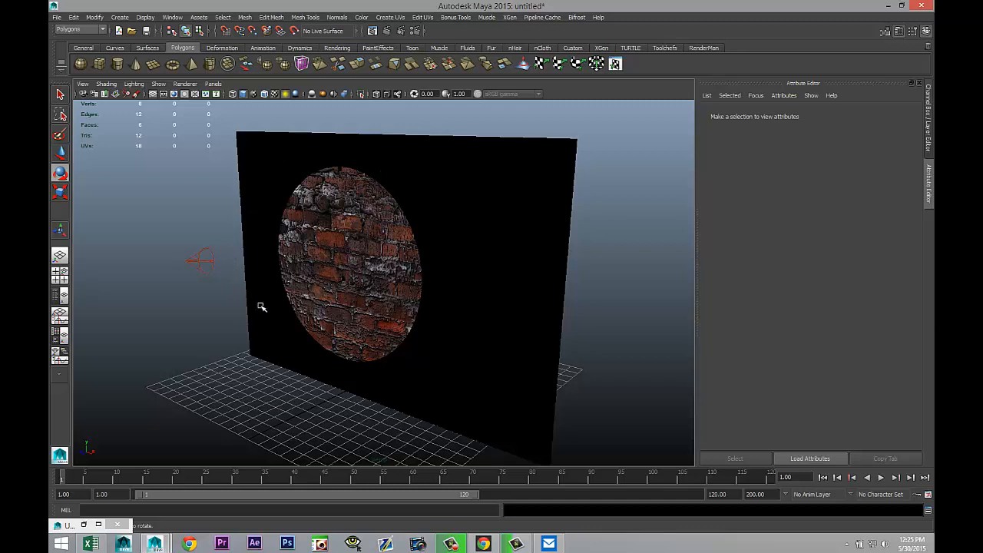
mouse_move(275, 396)
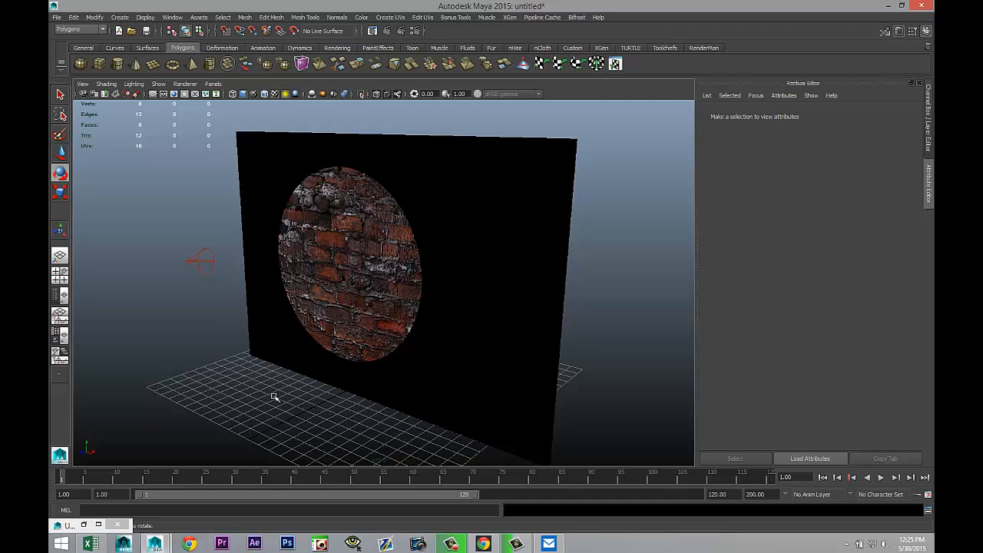
mouse_move(169, 359)
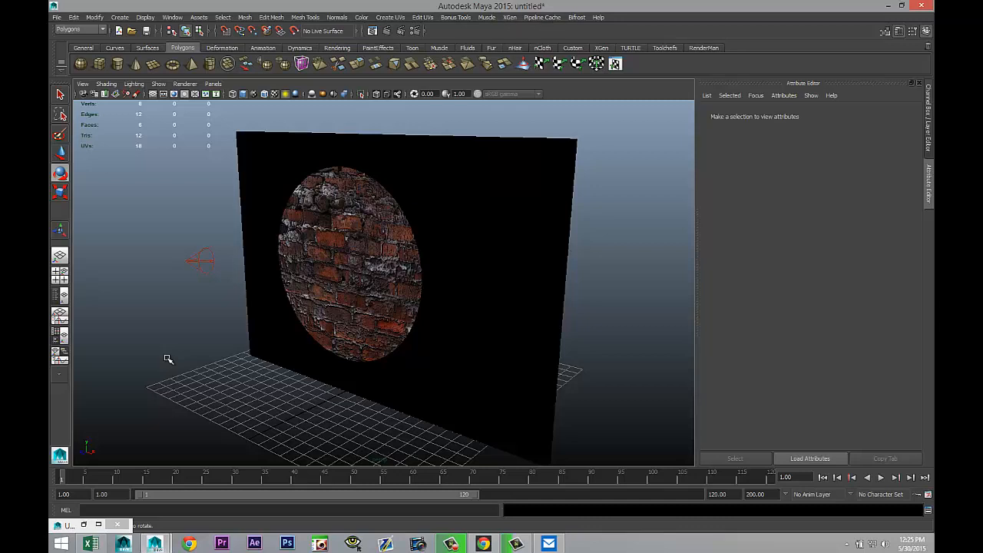
mouse_move(172, 376)
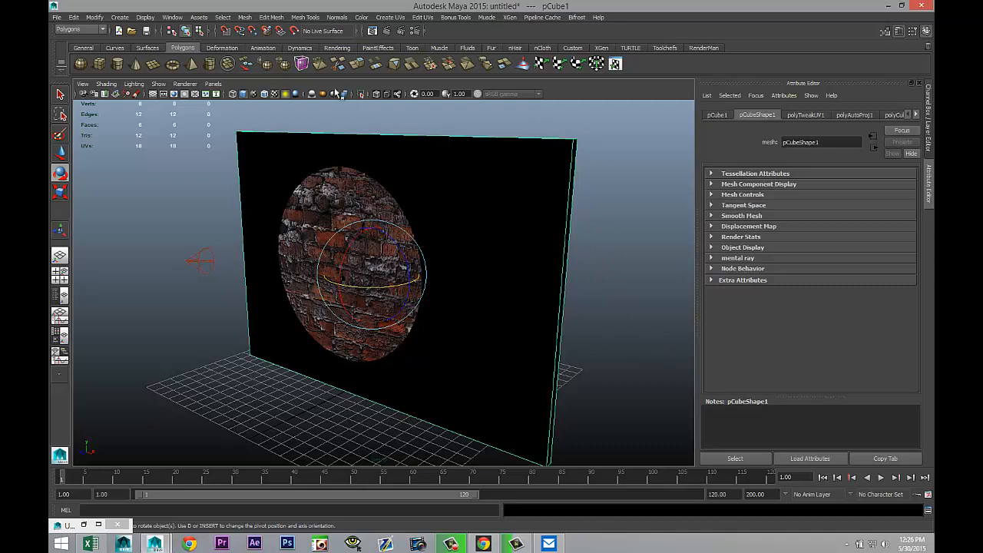
Switch to the Rendering menu set and reach the Lighting/Shading batch bake commands.
left_click(77, 29)
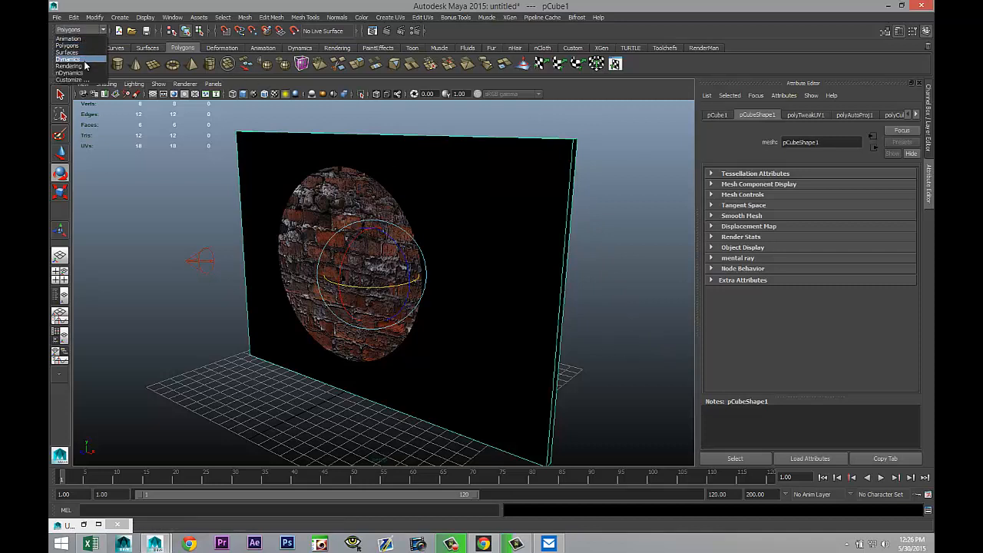
left_click(68, 66)
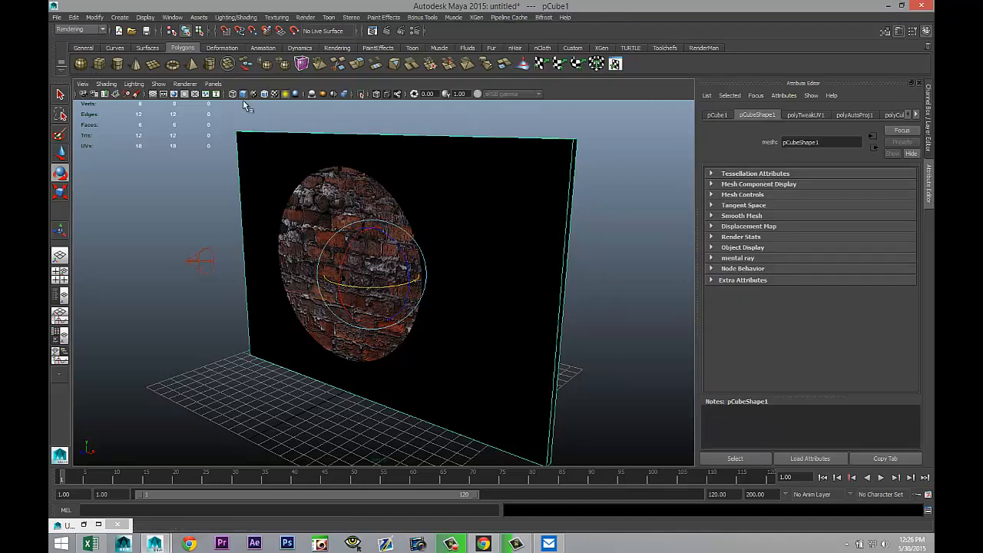
left_click(236, 16)
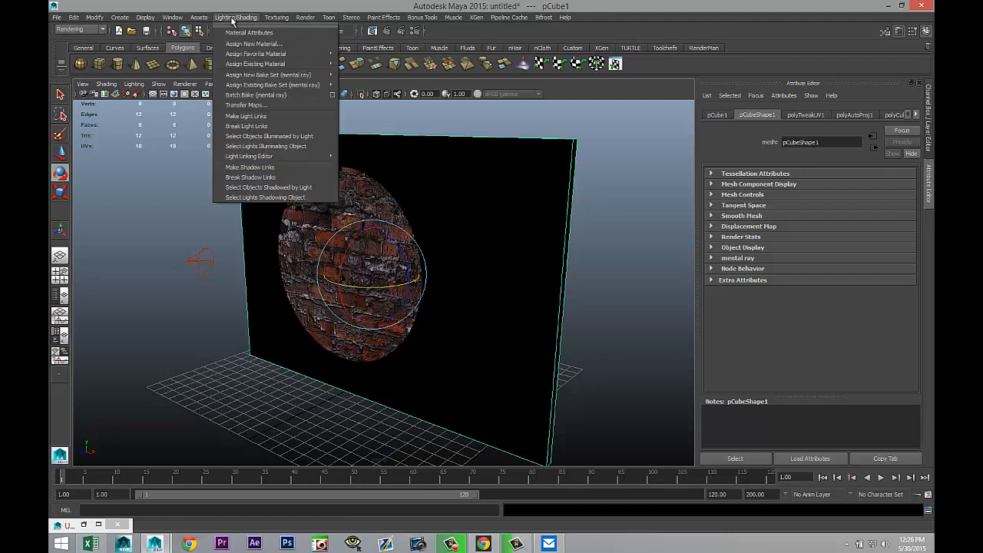
mouse_move(249, 19)
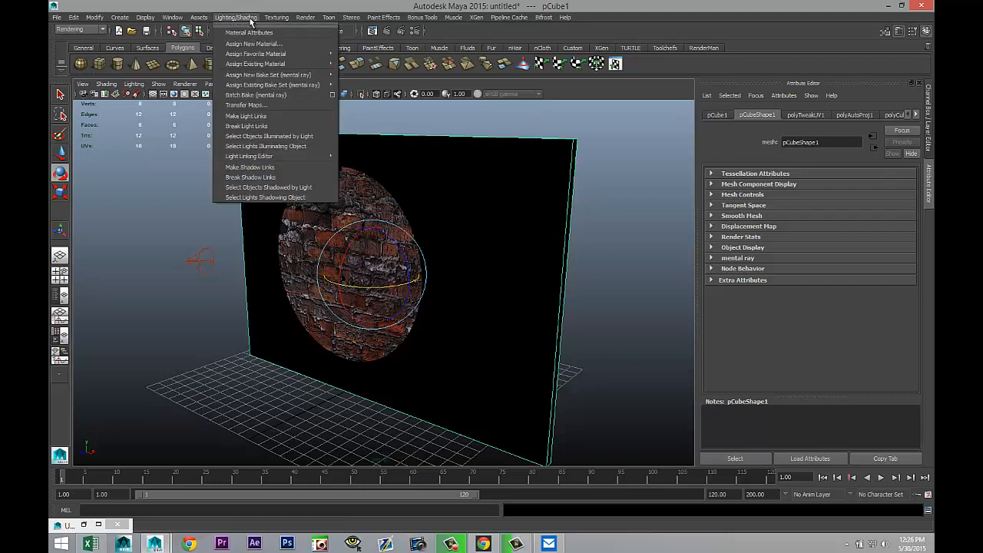
mouse_move(253, 43)
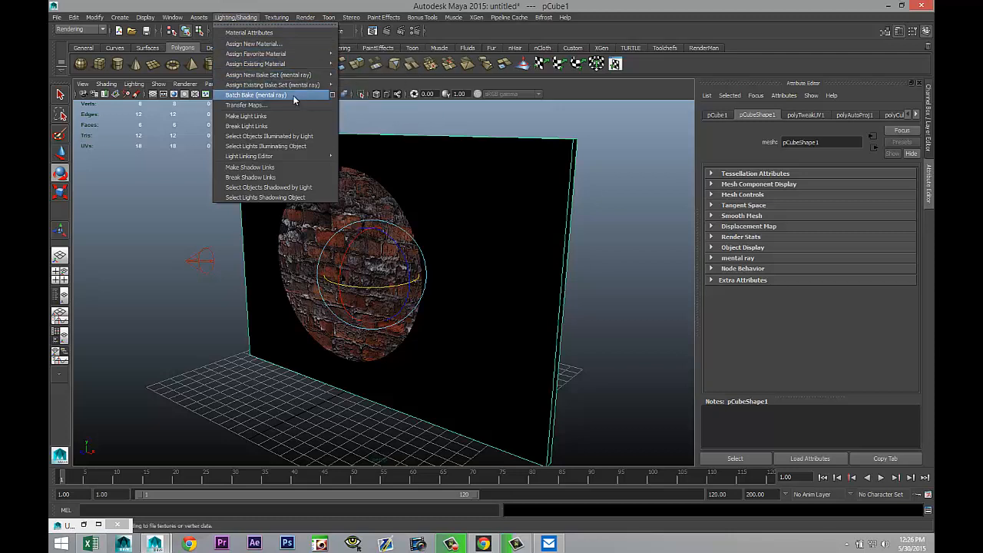
mouse_move(279, 102)
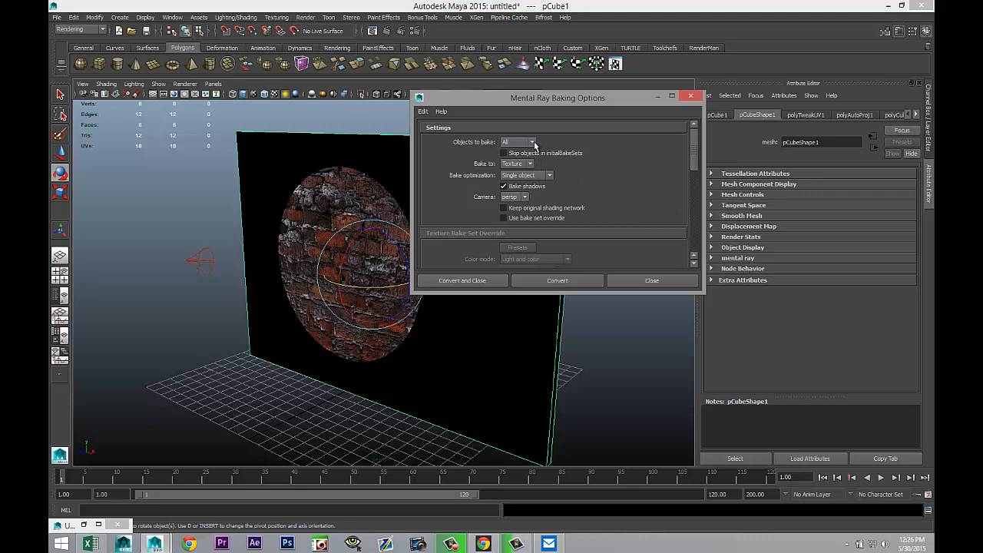
Set Objects to bake in Mental Ray Baking Options, run Convert, and close the dialog.
left_click(531, 141)
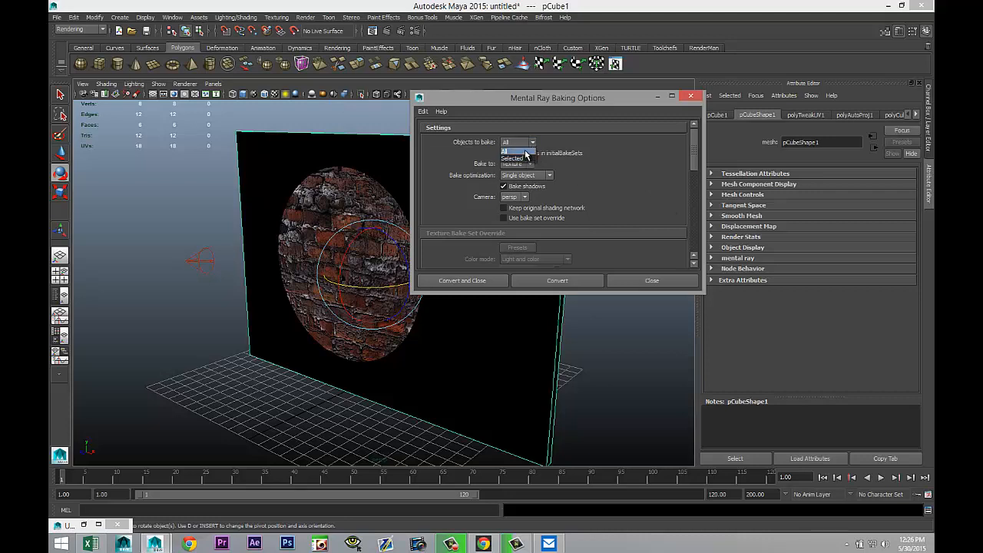
left_click(515, 151)
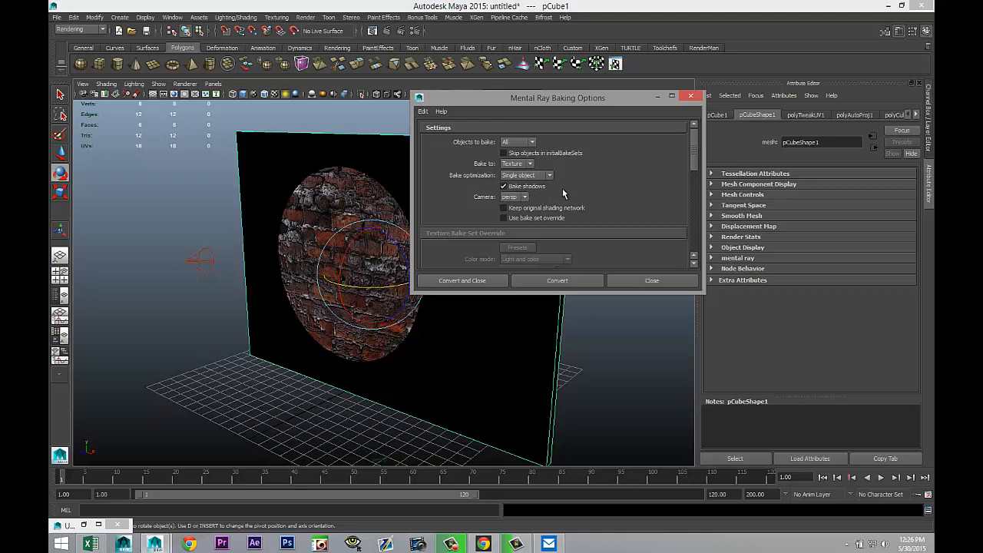
mouse_move(556, 279)
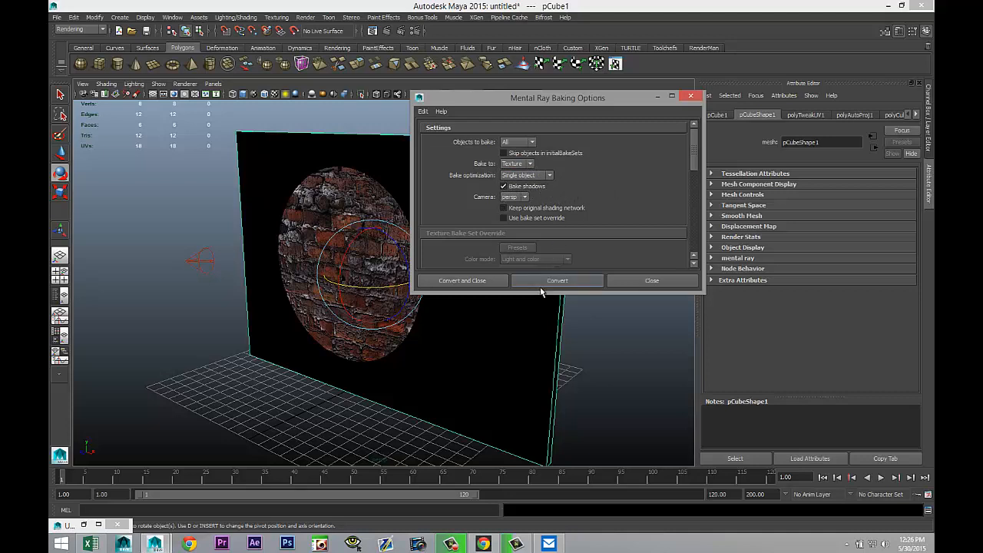
left_click(555, 280)
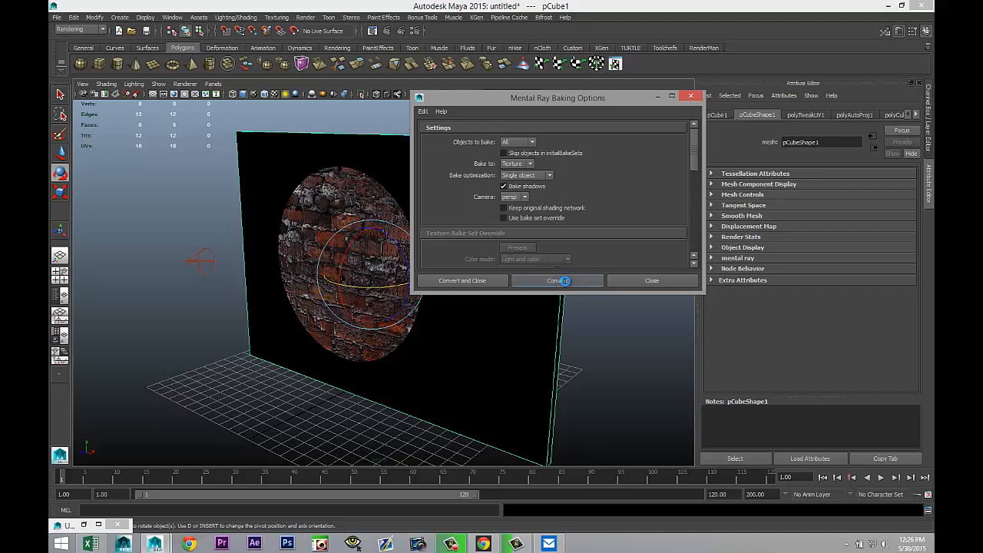
left_click(556, 280)
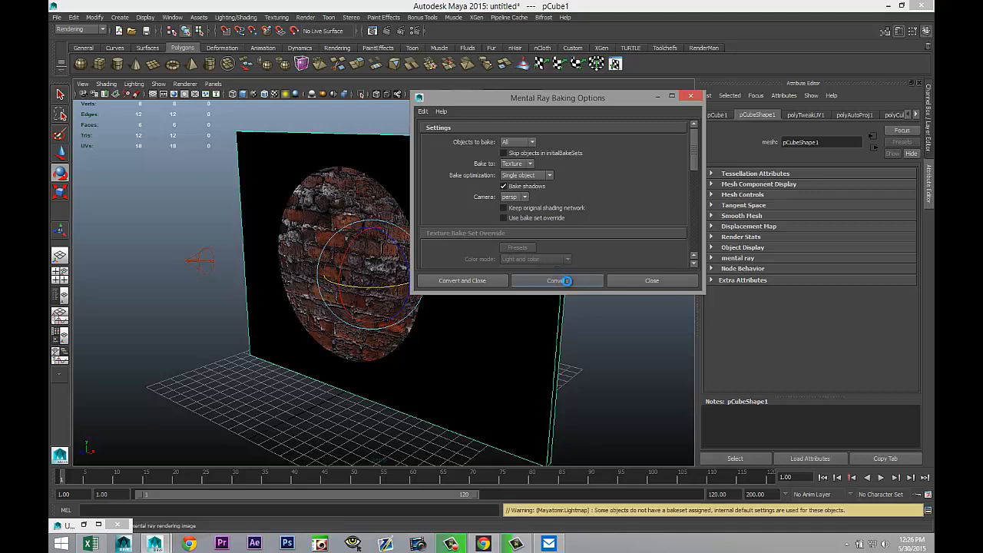
left_click(558, 280)
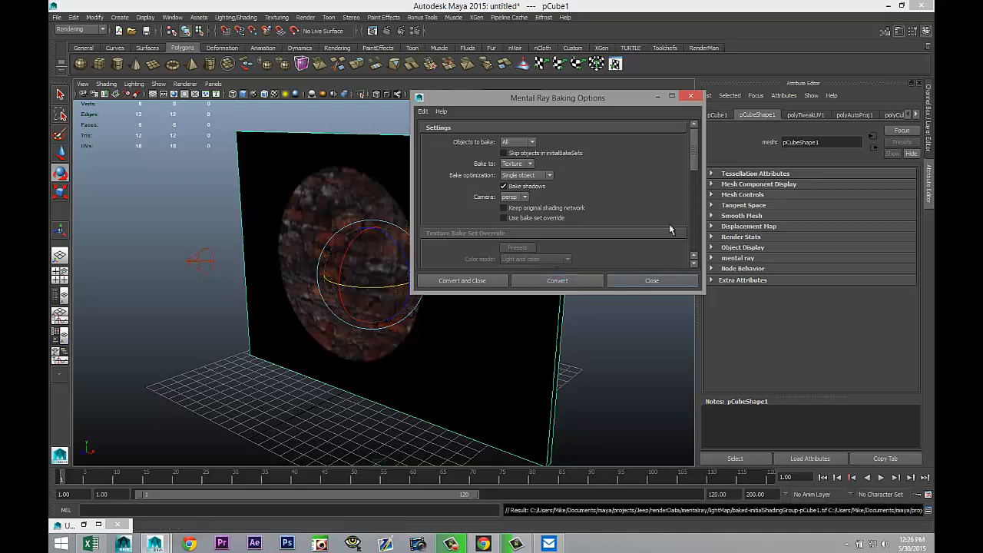
left_click(651, 279)
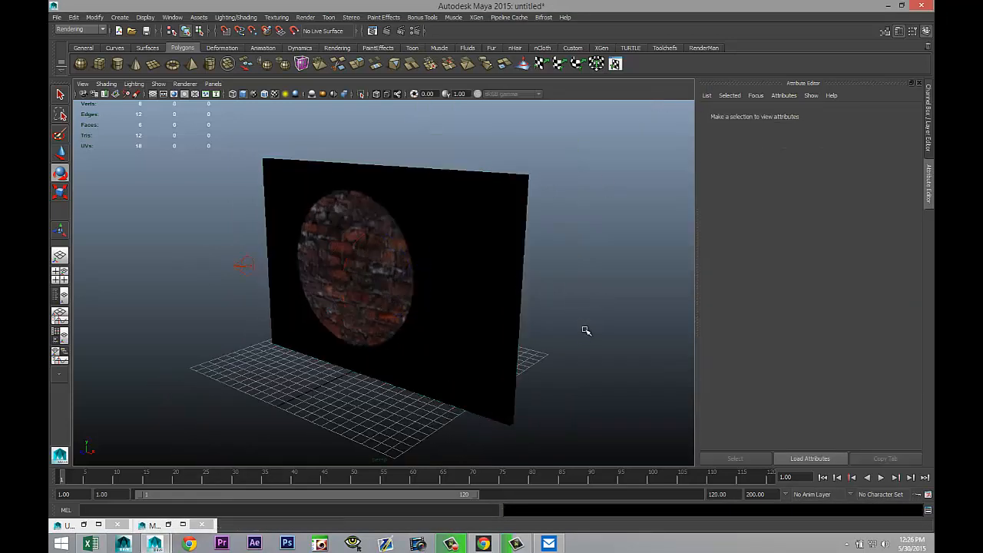
Select spotLight1 in the Outliner, delete it, and reselect the wall to check the baked patch.
left_click(172, 17)
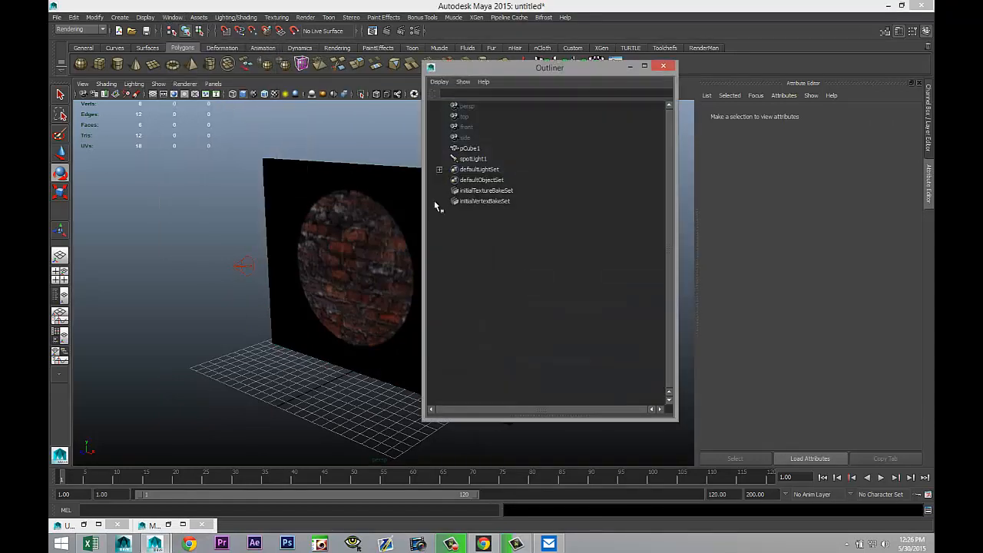
left_click(473, 158)
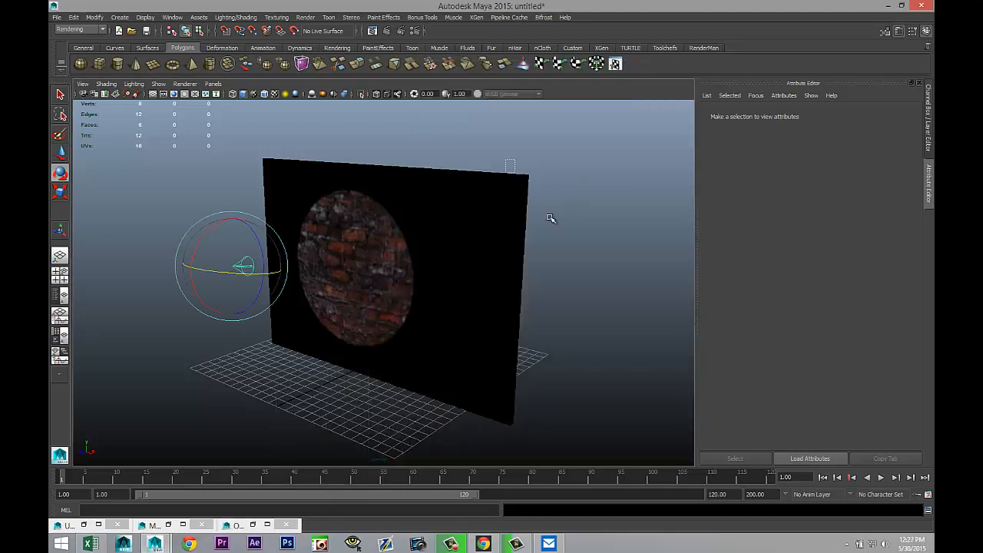
left_click(353, 269)
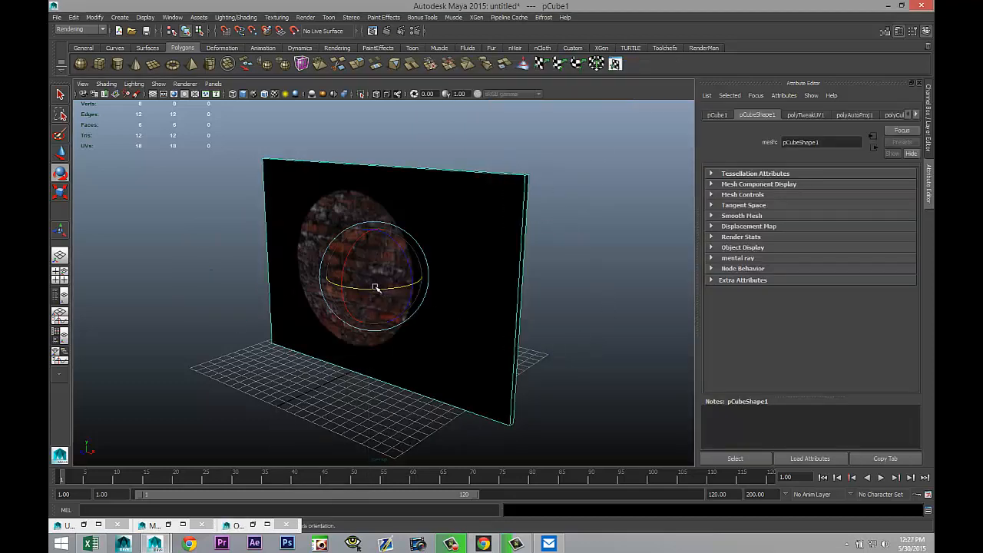